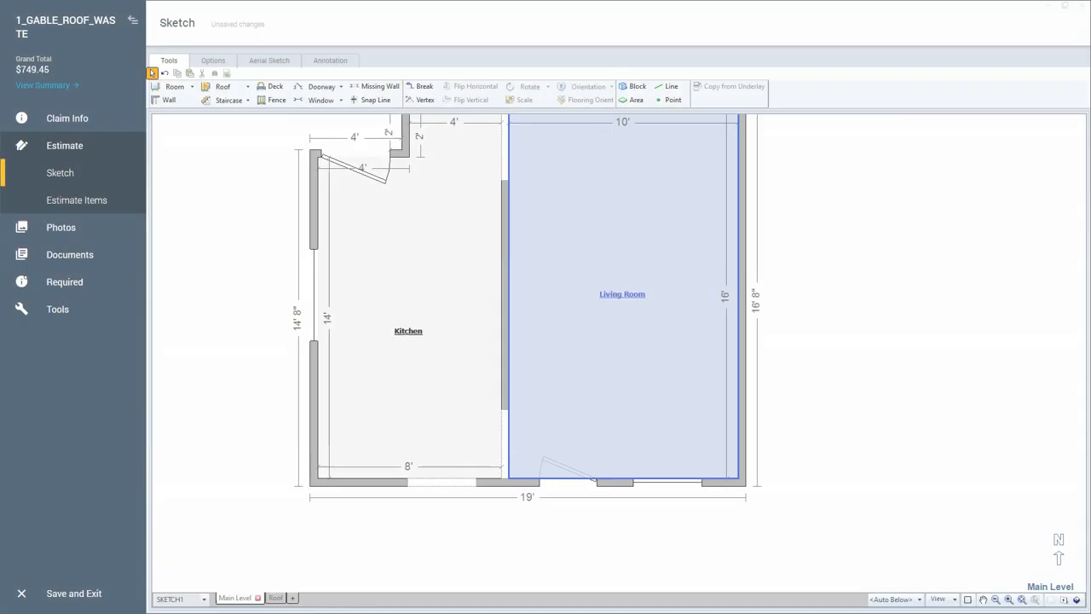
Clear the selection, then select both the living room and kitchen front walls
left_click(787, 420)
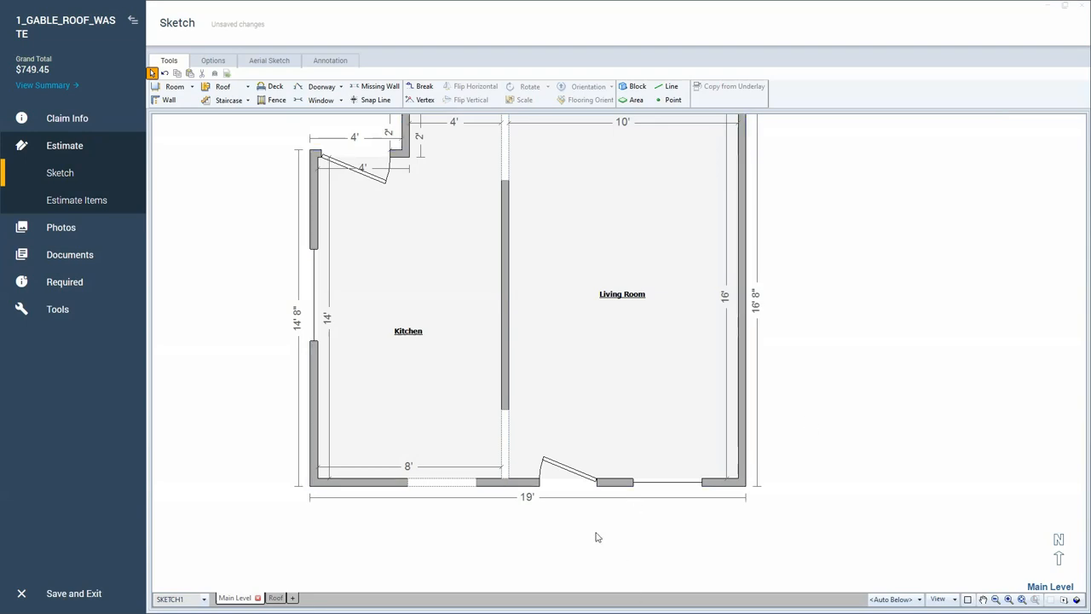
left_click(584, 474)
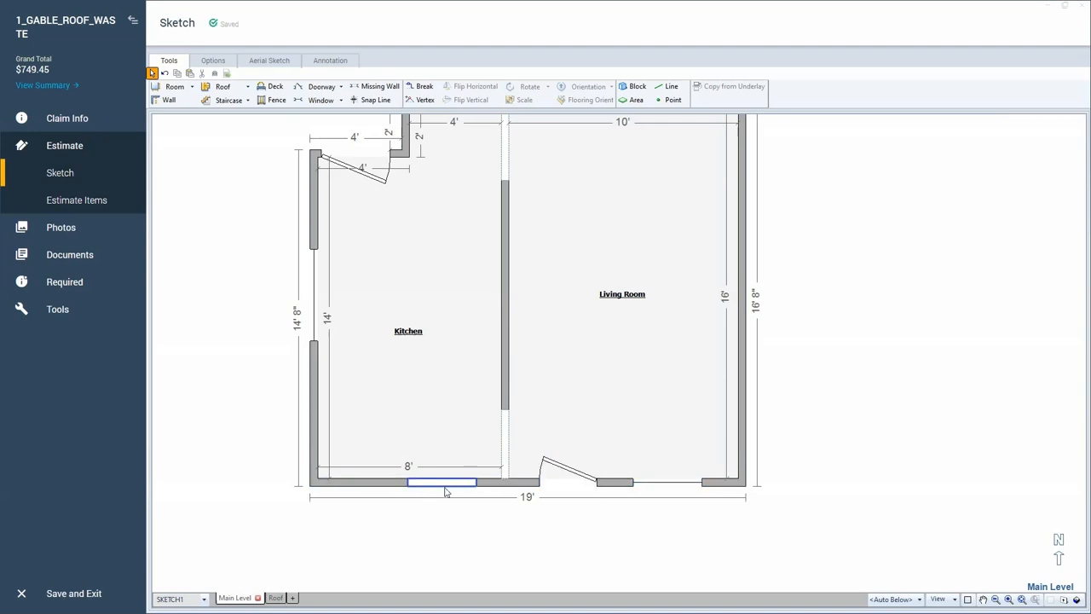
left_click(625, 481)
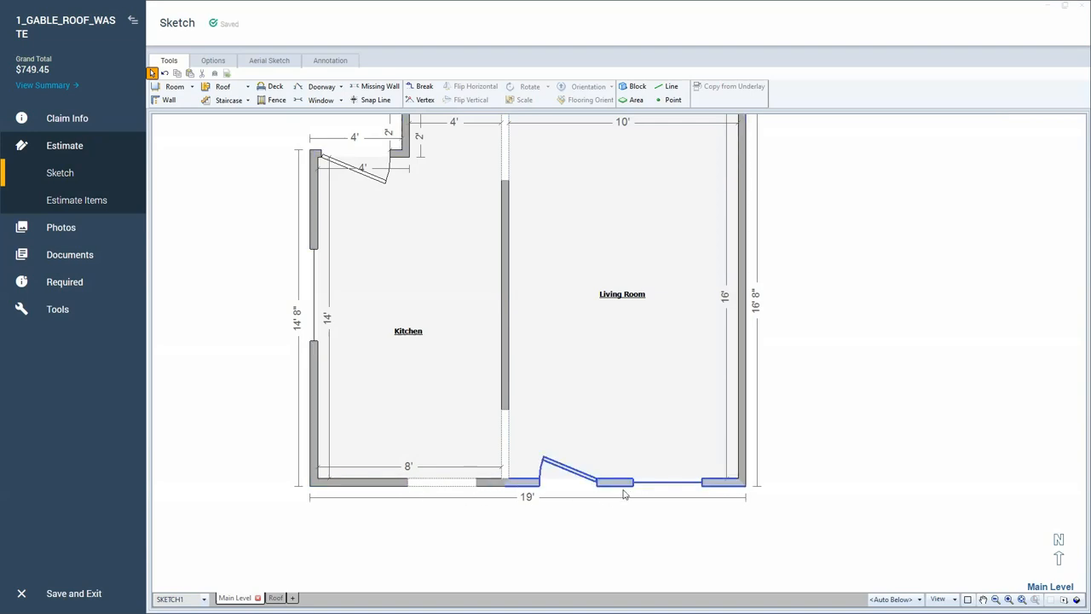
left_click(625, 481)
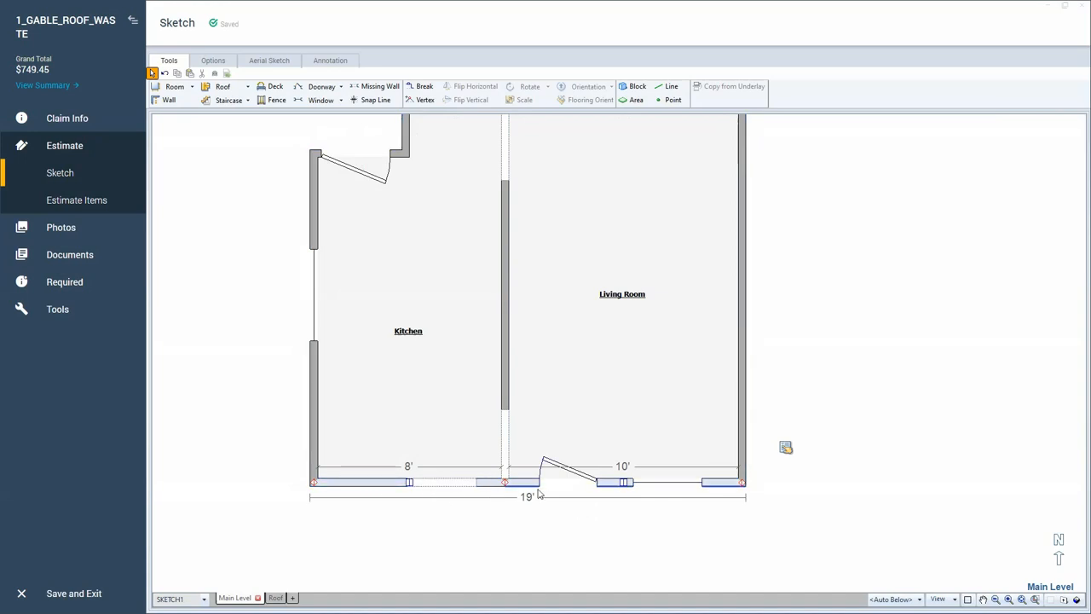
Open Wall Properties for the selected front walls from the right-click menu
left_click(621, 294)
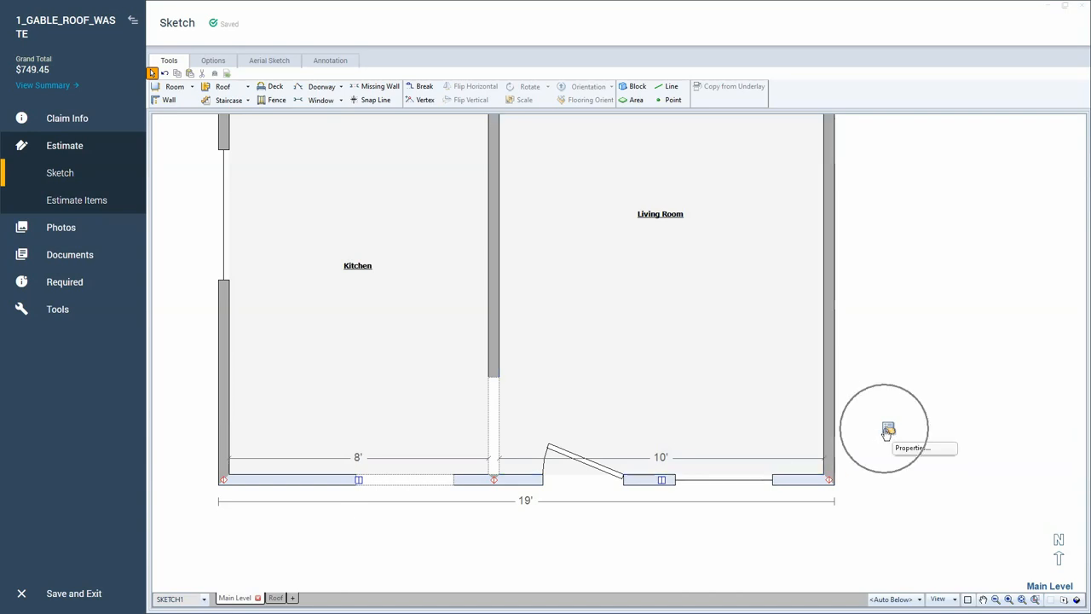
left_click(888, 428)
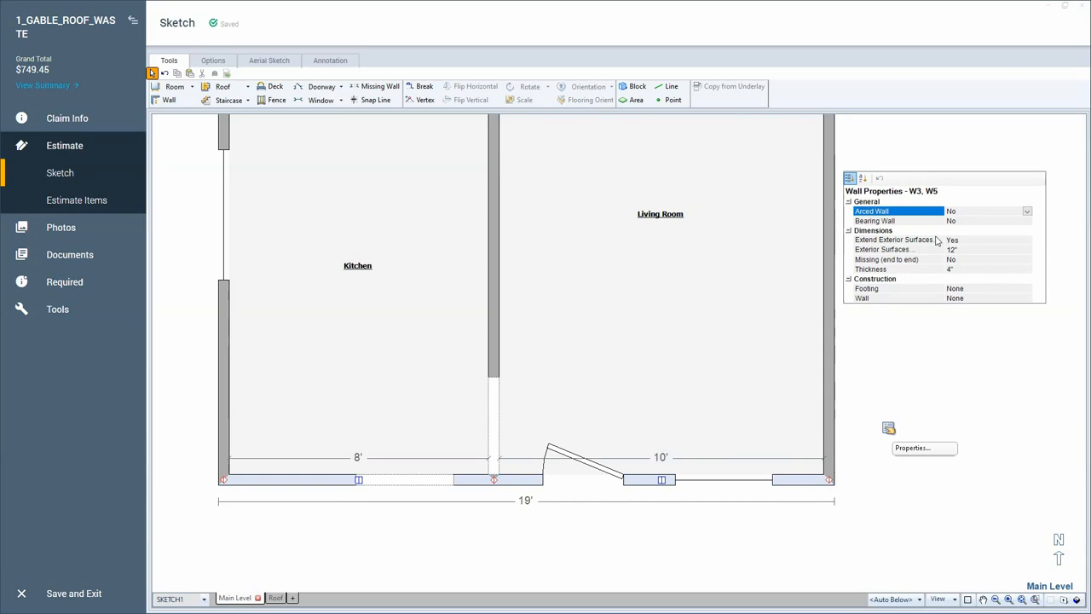
mouse_move(926, 283)
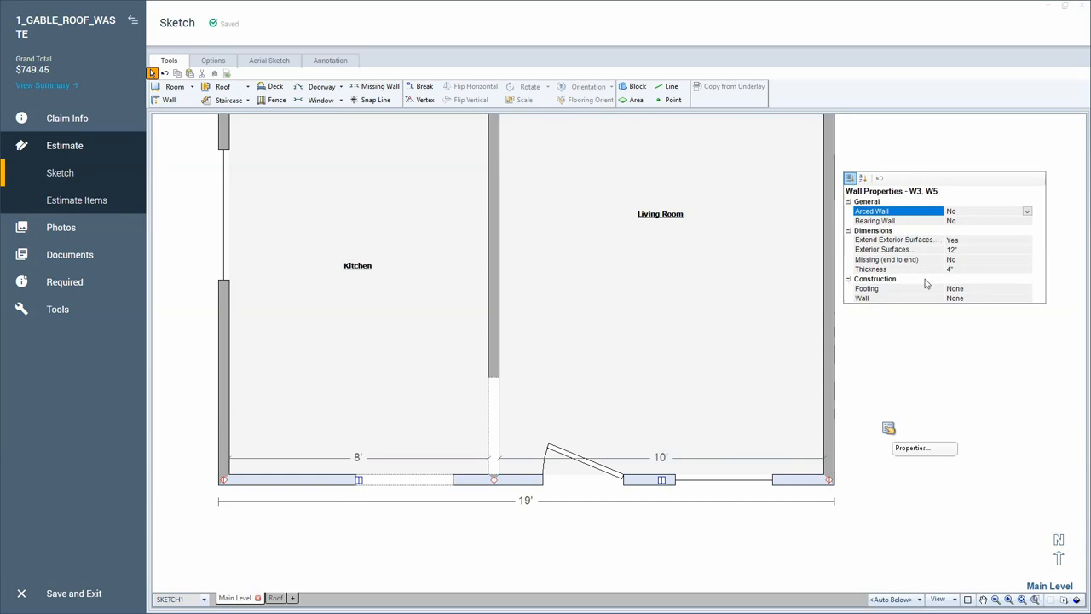
mouse_move(879, 295)
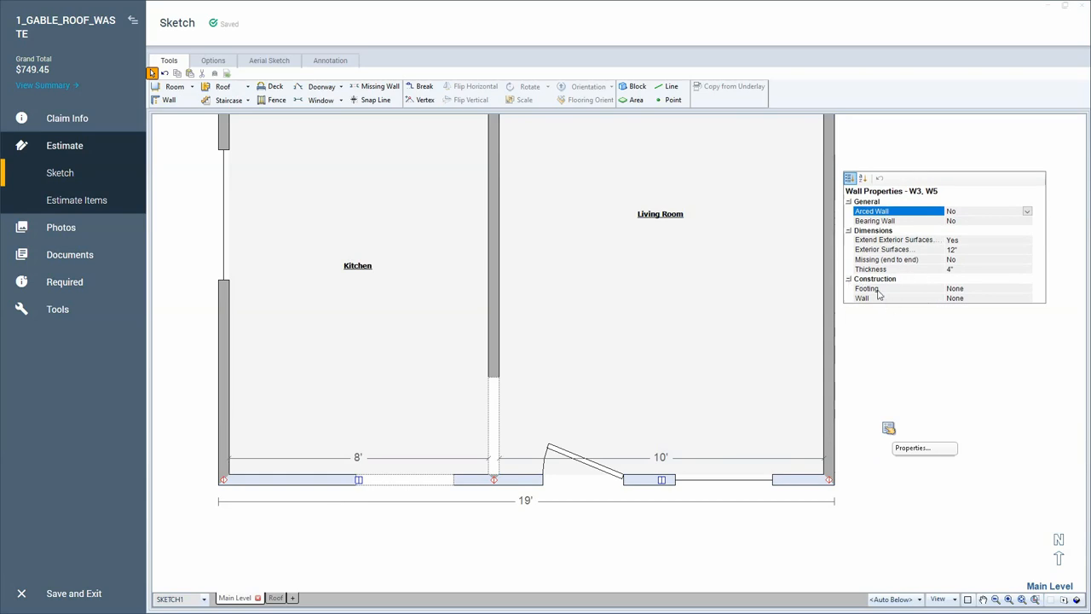
Set the front walls' Construction > Wall option to Framed
left_click(1027, 299)
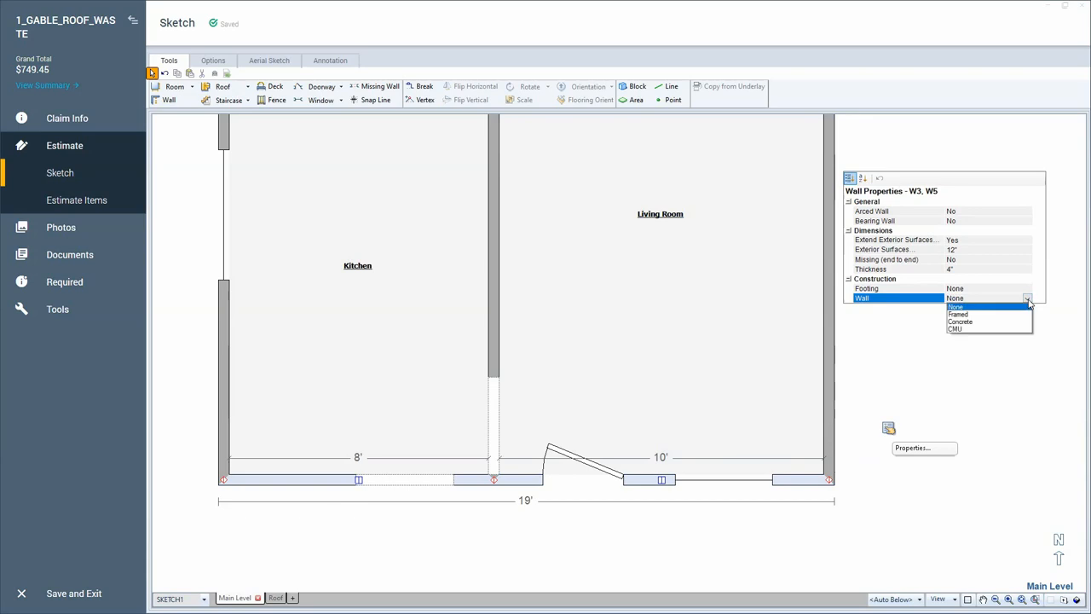
mouse_move(1004, 315)
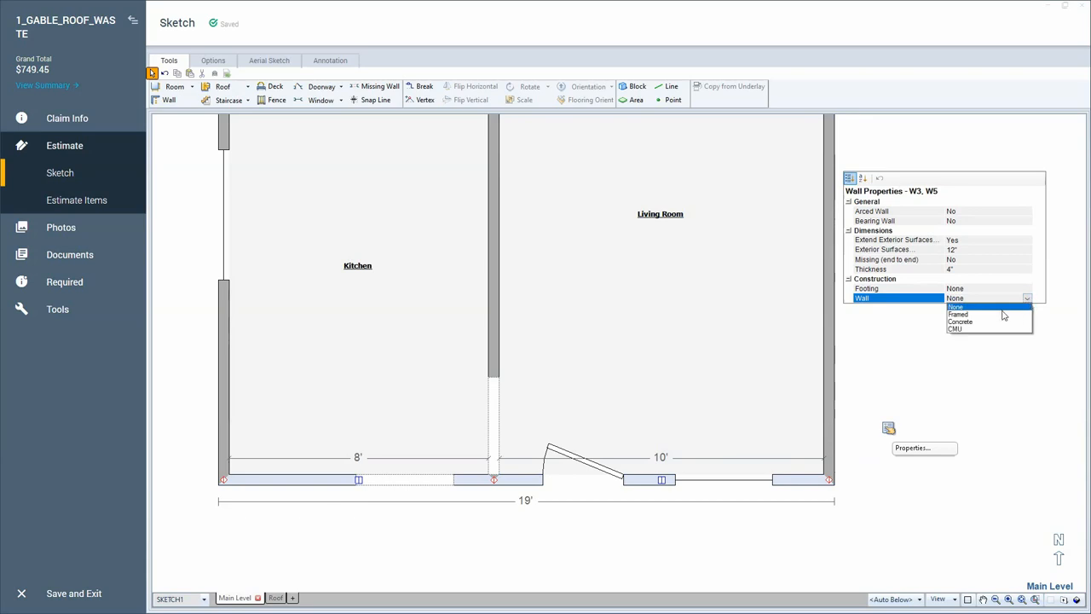
left_click(957, 314)
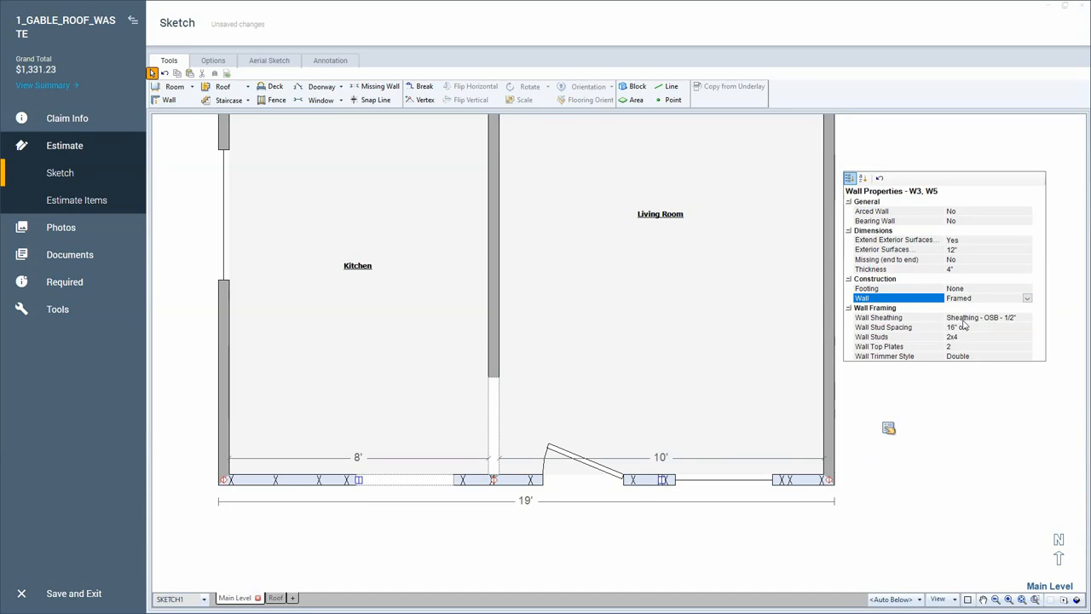
mouse_move(954, 442)
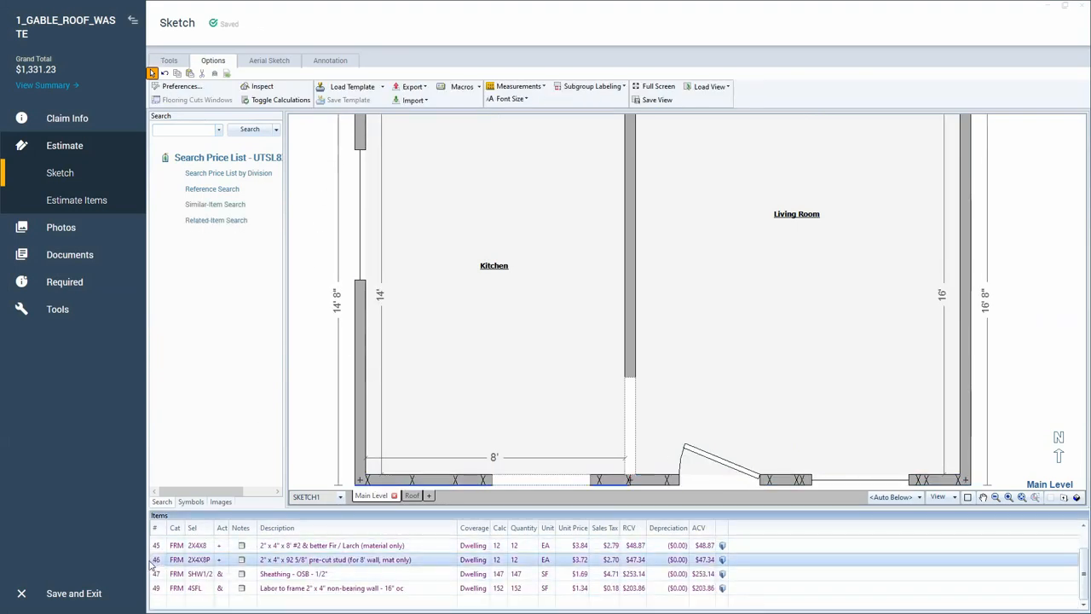
Review the new 2x4 stud, OSB sheathing and framing labor items, then select the living room
left_click(450, 346)
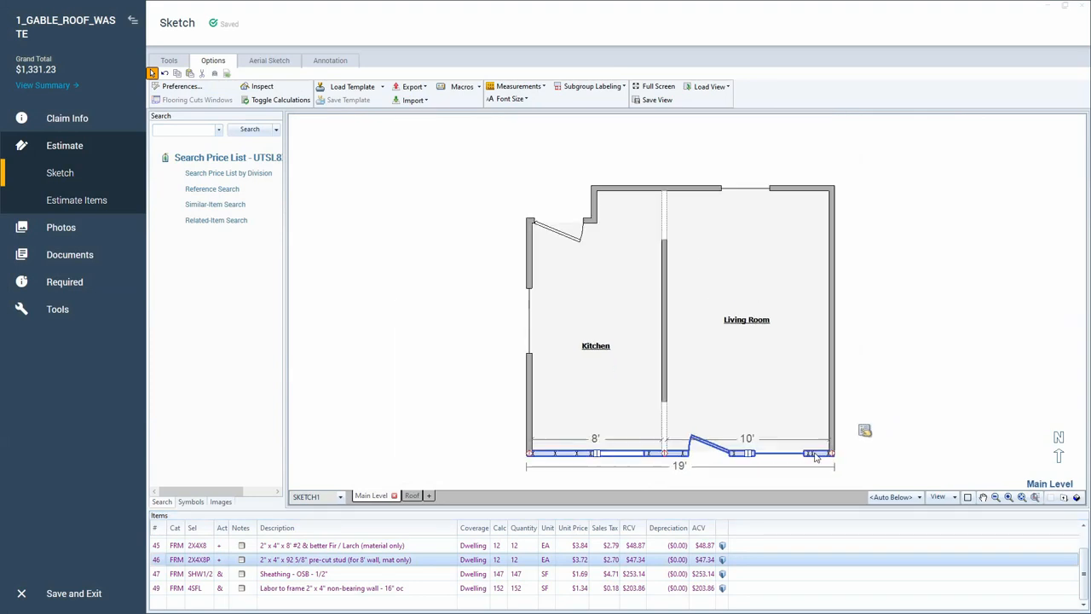
left_click(747, 319)
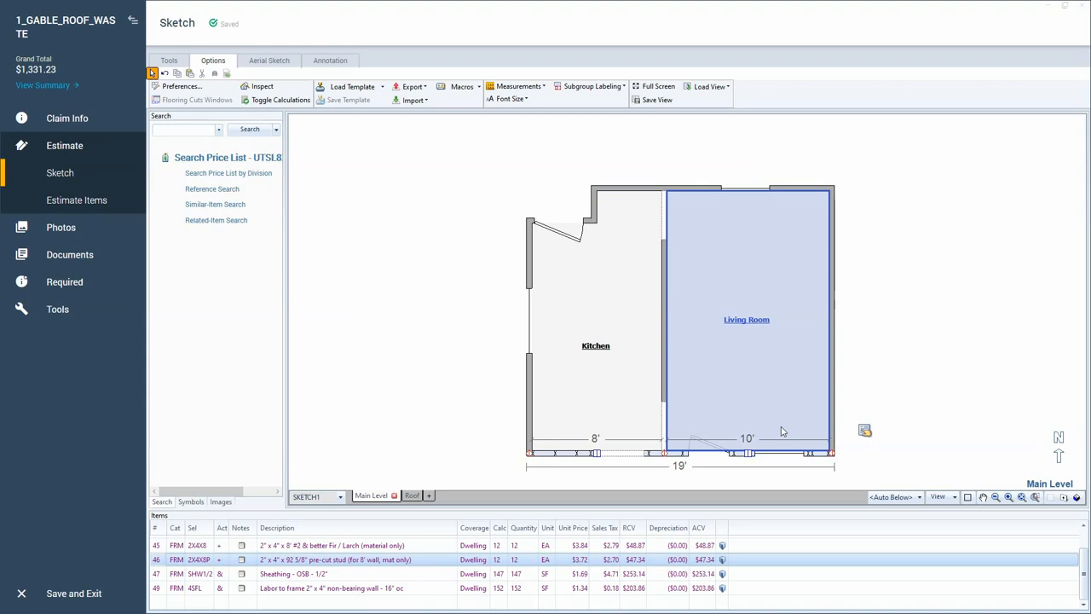
Preview the framed front walls in 3D, then return to the floor plan
left_click(937, 497)
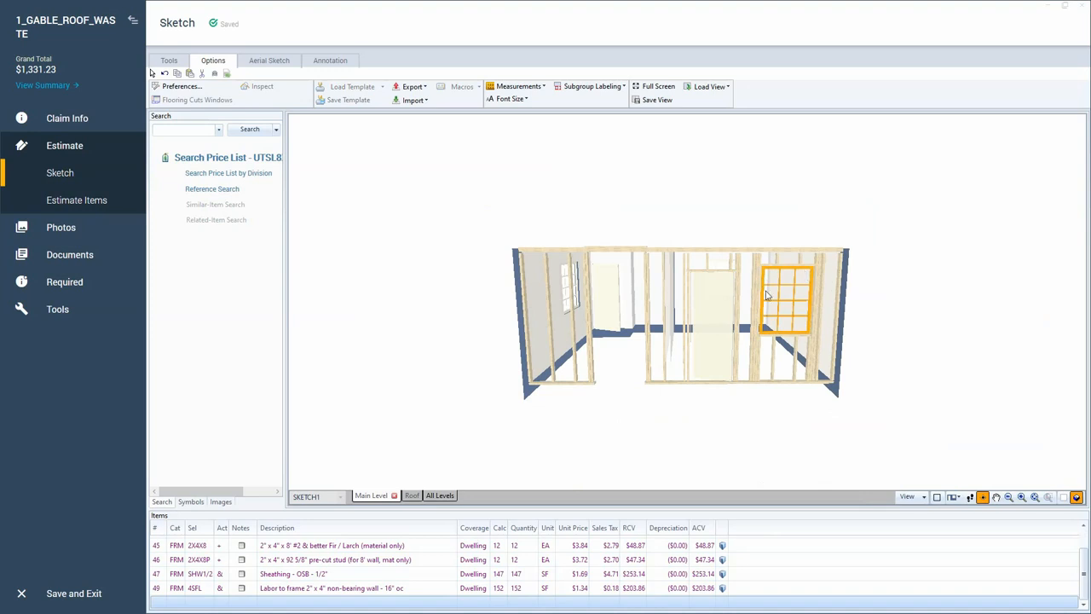
left_click(152, 73)
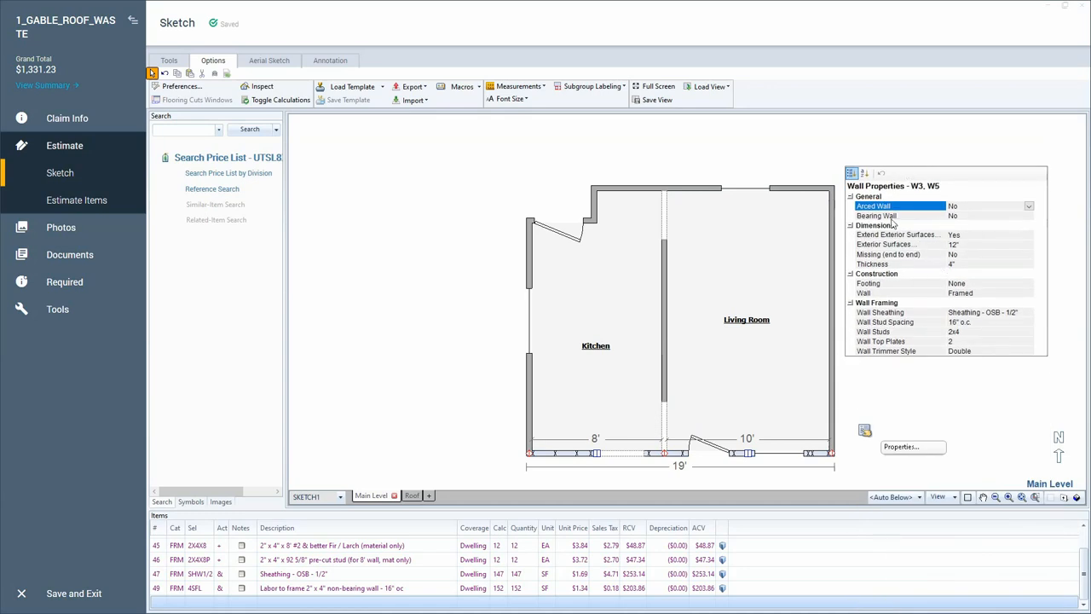
mouse_move(957, 222)
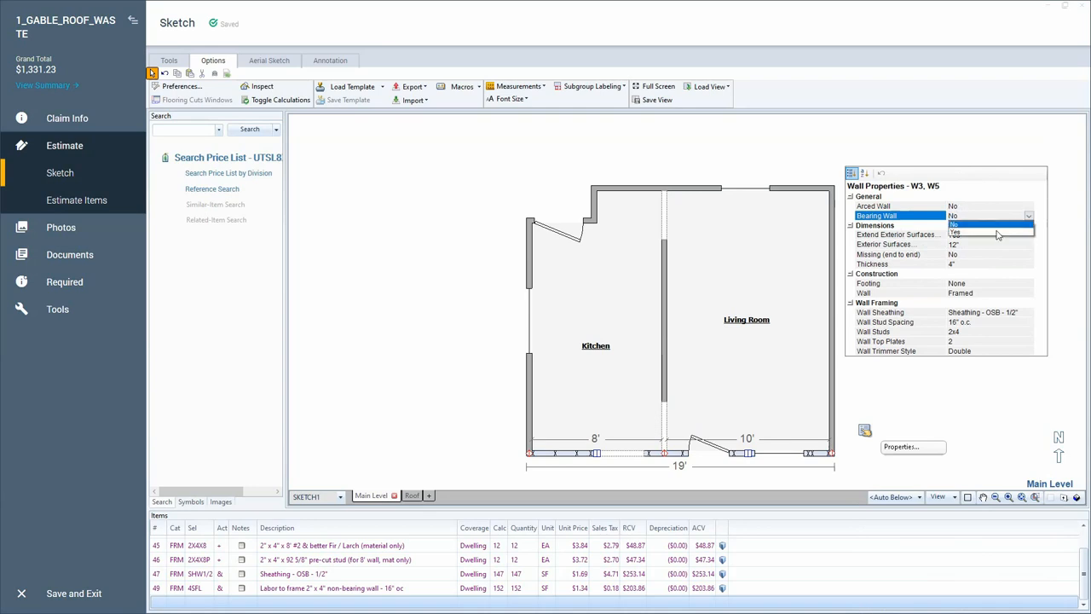
Set Bearing Wall to Yes for the front walls, adding 2x4x12 and 2x4x10 lumber
left_click(988, 232)
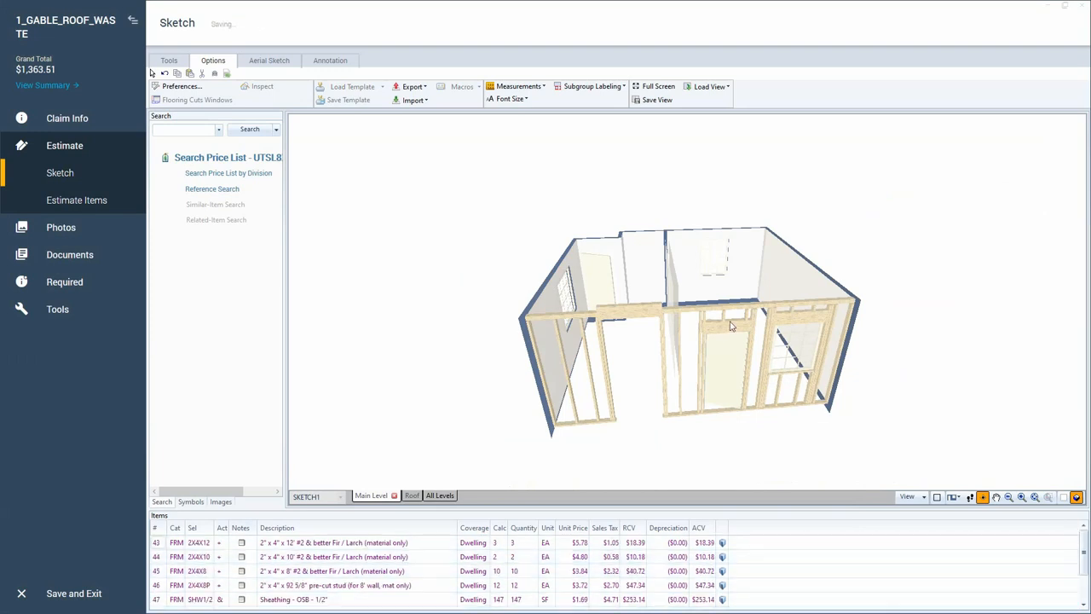
left_click_drag(730, 326, 716, 301)
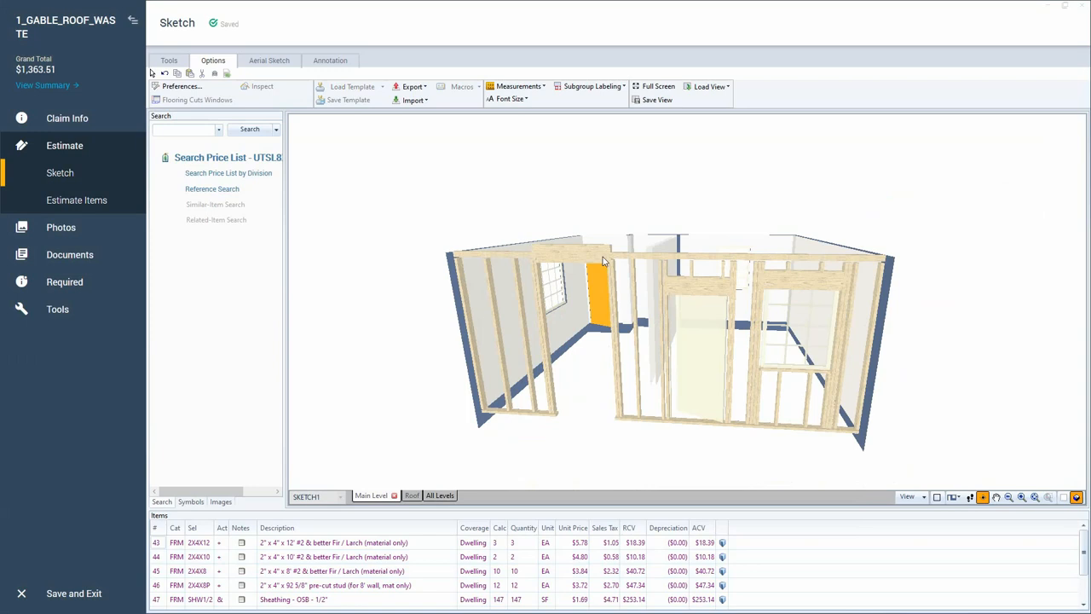
left_click(528, 341)
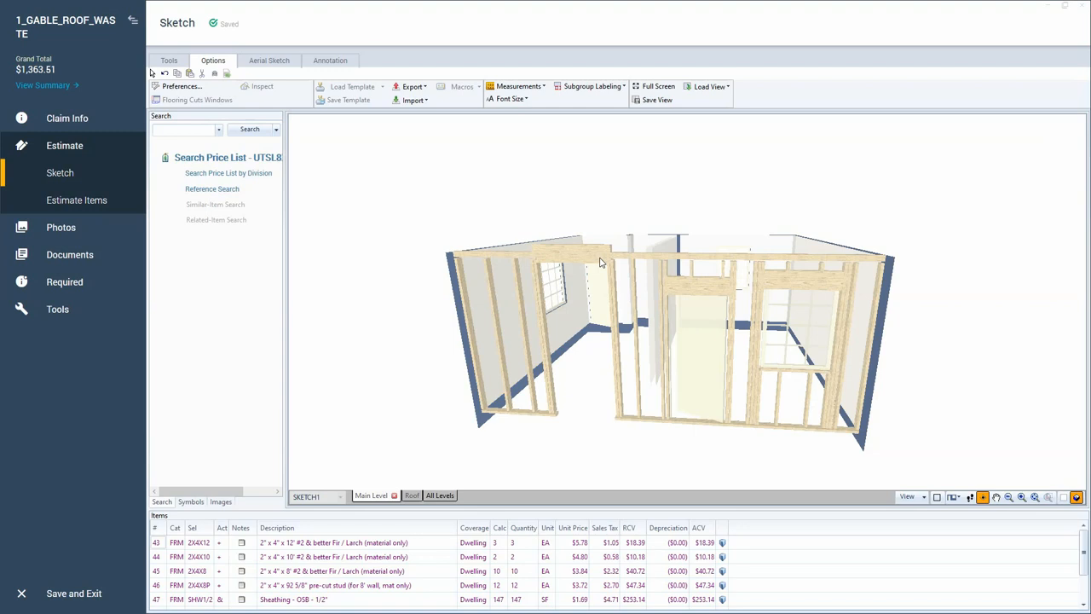
left_click(152, 73)
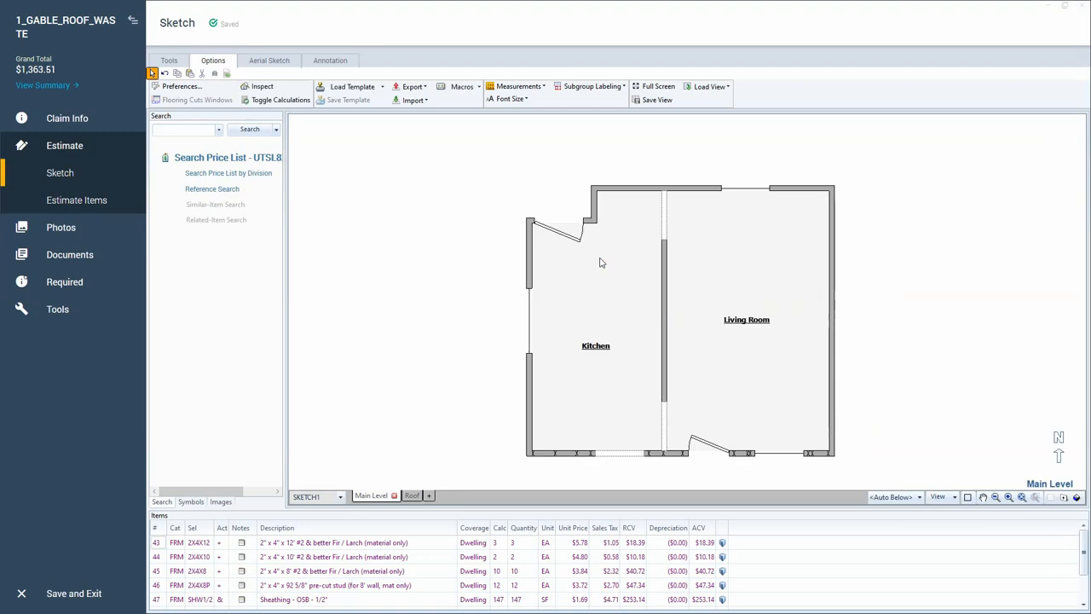
Reselect the front walls and set Bearing Wall back to Yes, restoring header and labor lines
left_click(588, 453)
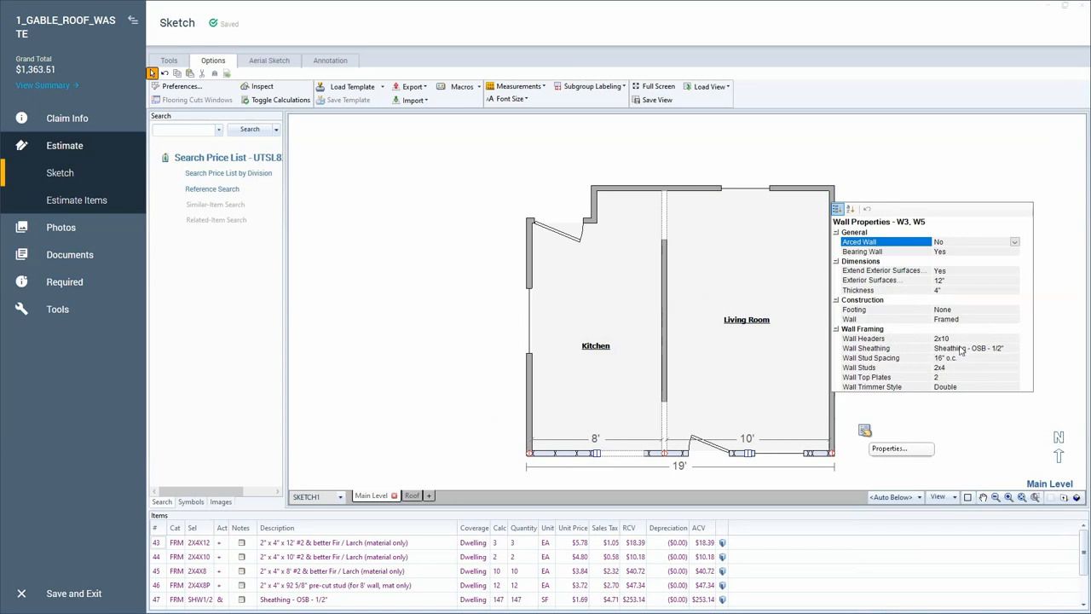
mouse_move(951, 259)
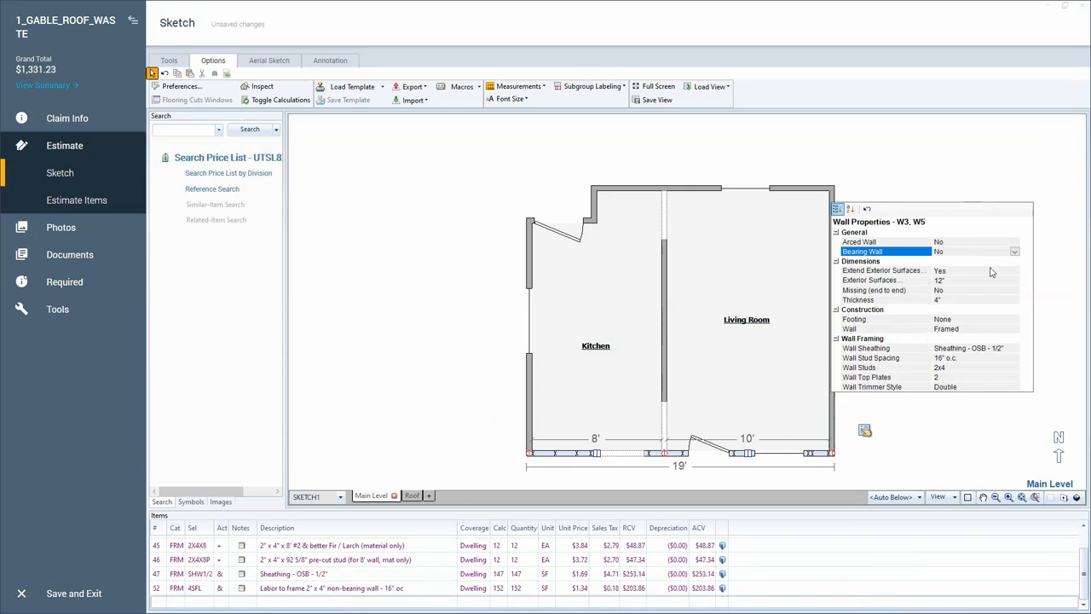
left_click(1013, 250)
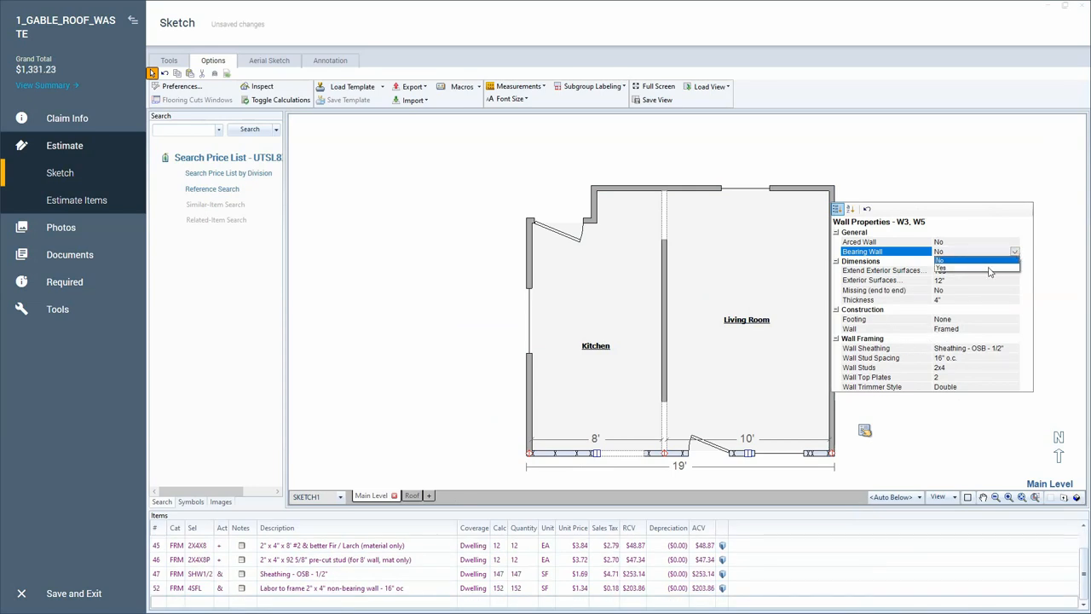
left_click(941, 268)
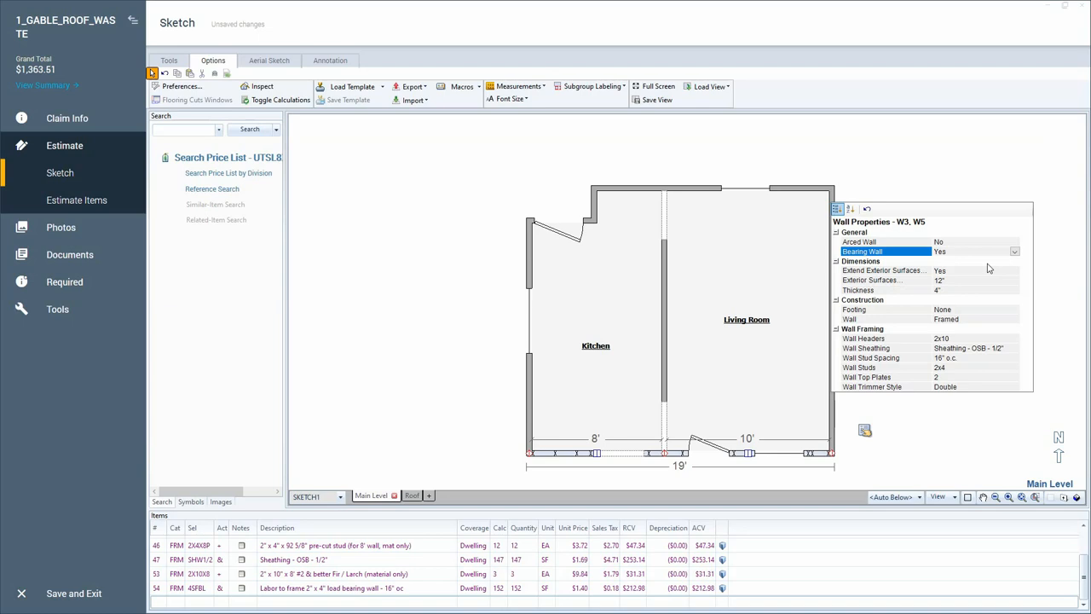
mouse_move(985, 266)
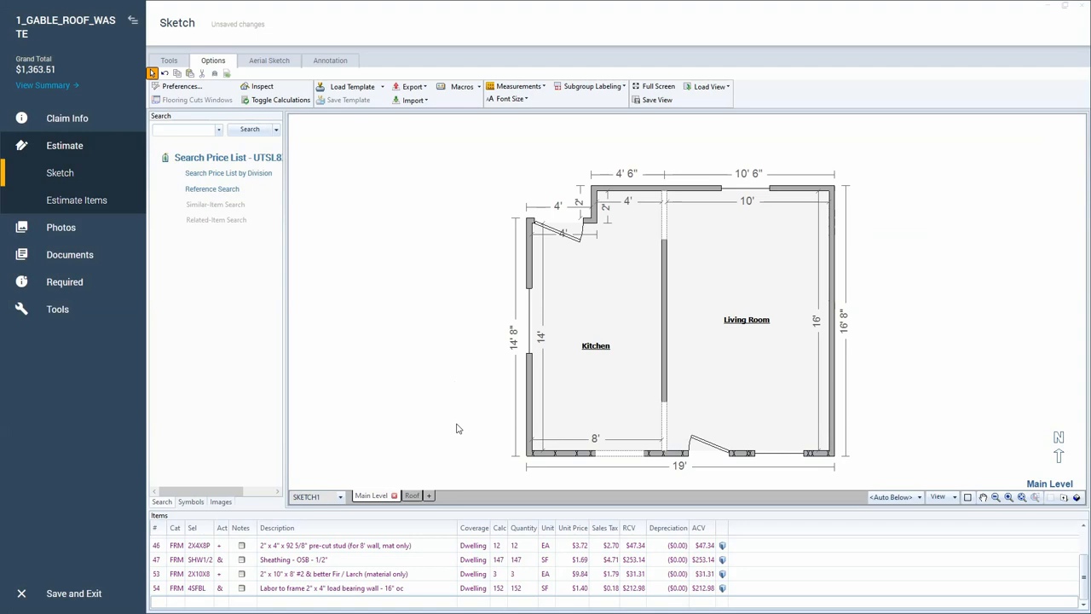
mouse_move(477, 424)
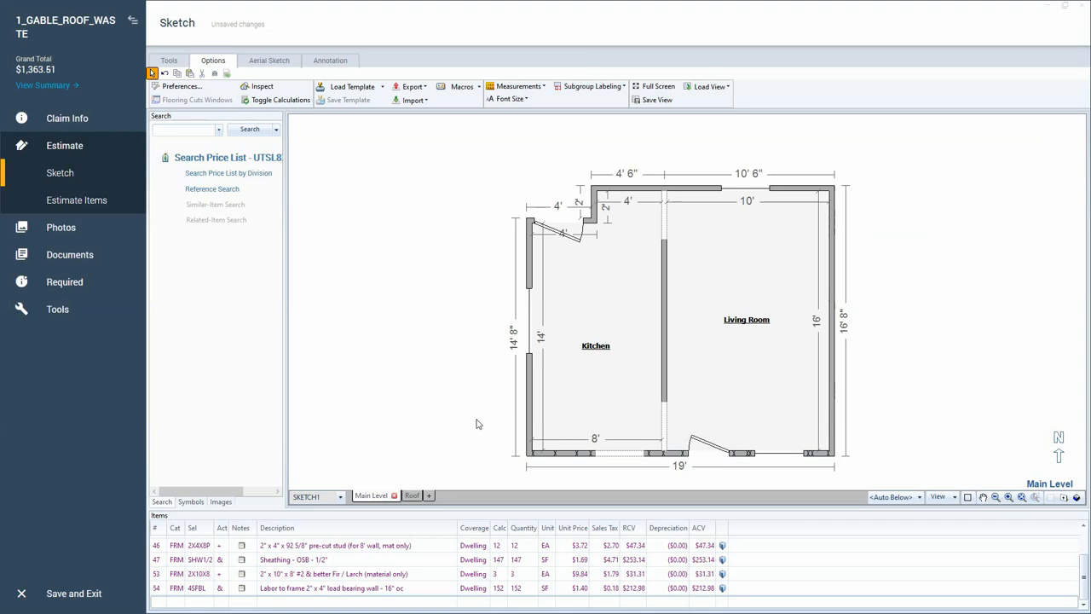